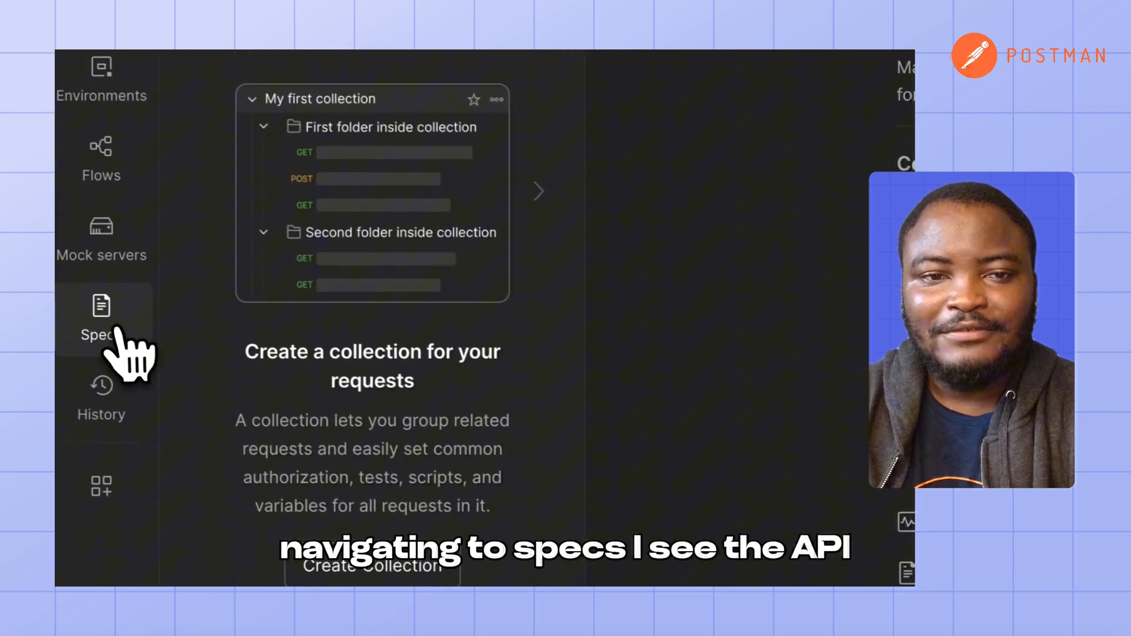
Open the Workspace API Spec (index.json) from the Specs sidebar, dismissing the new-definition menu
left_click(101, 305)
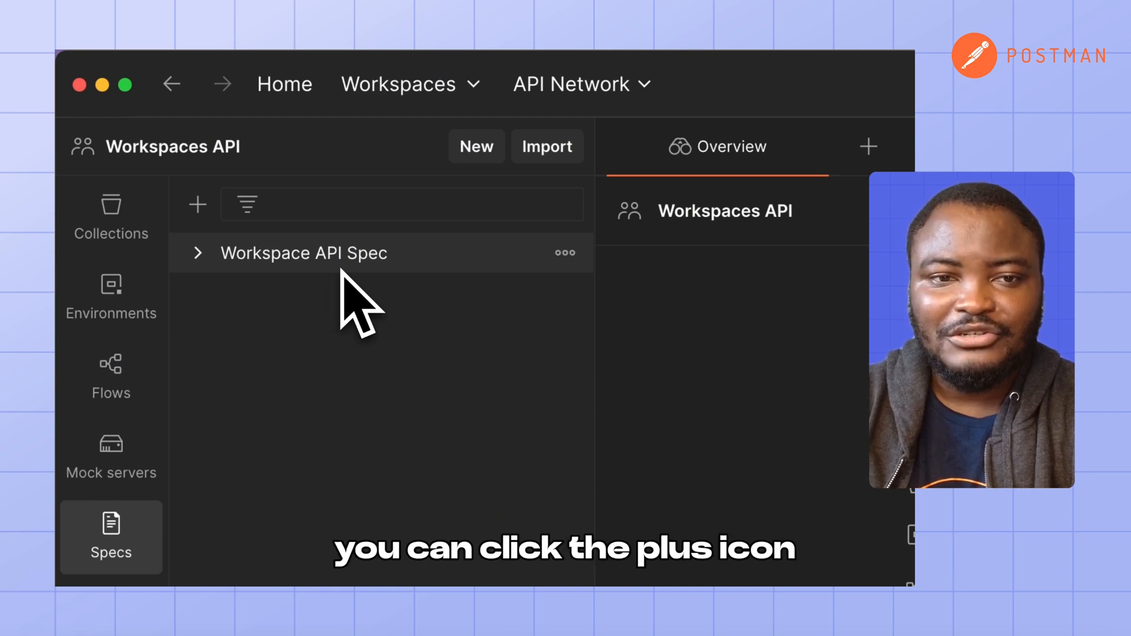
left_click(198, 205)
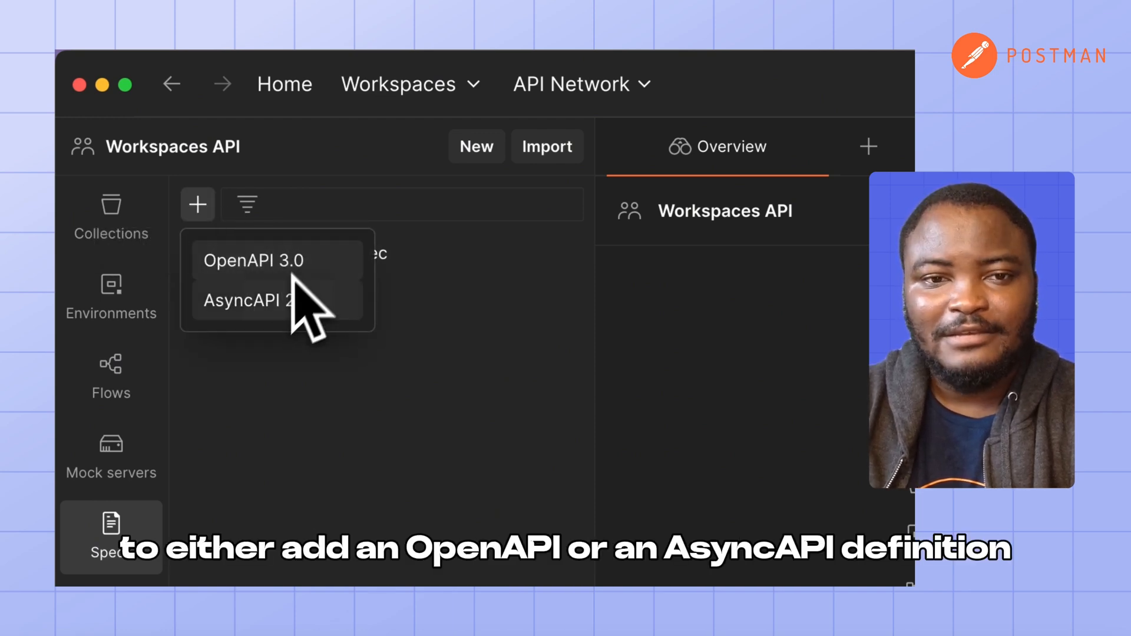
left_click(264, 261)
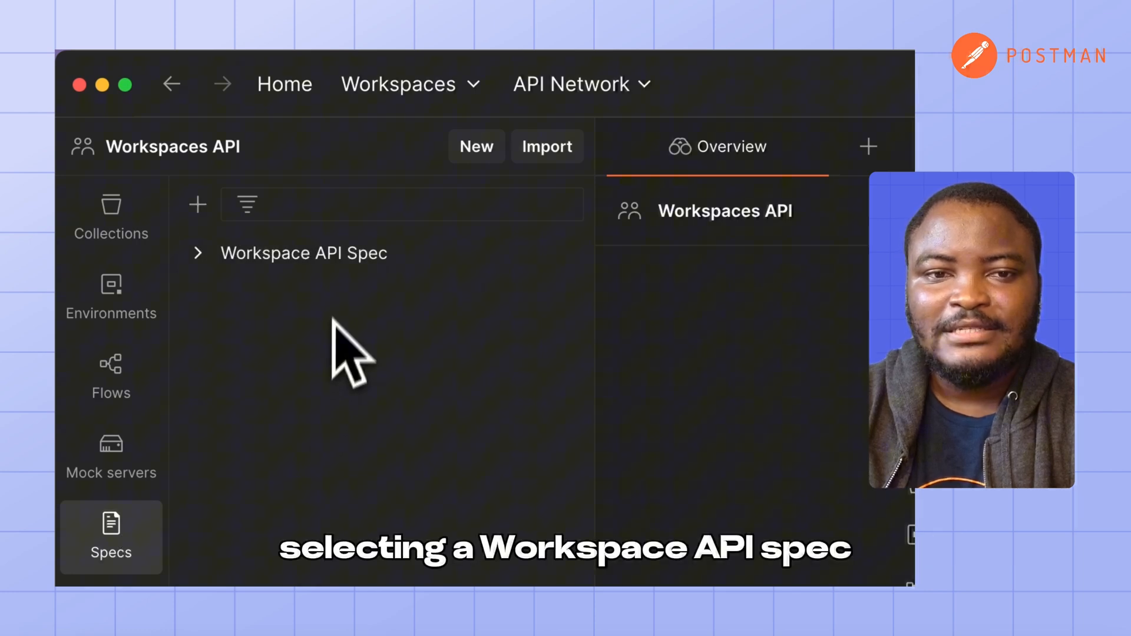
left_click(304, 253)
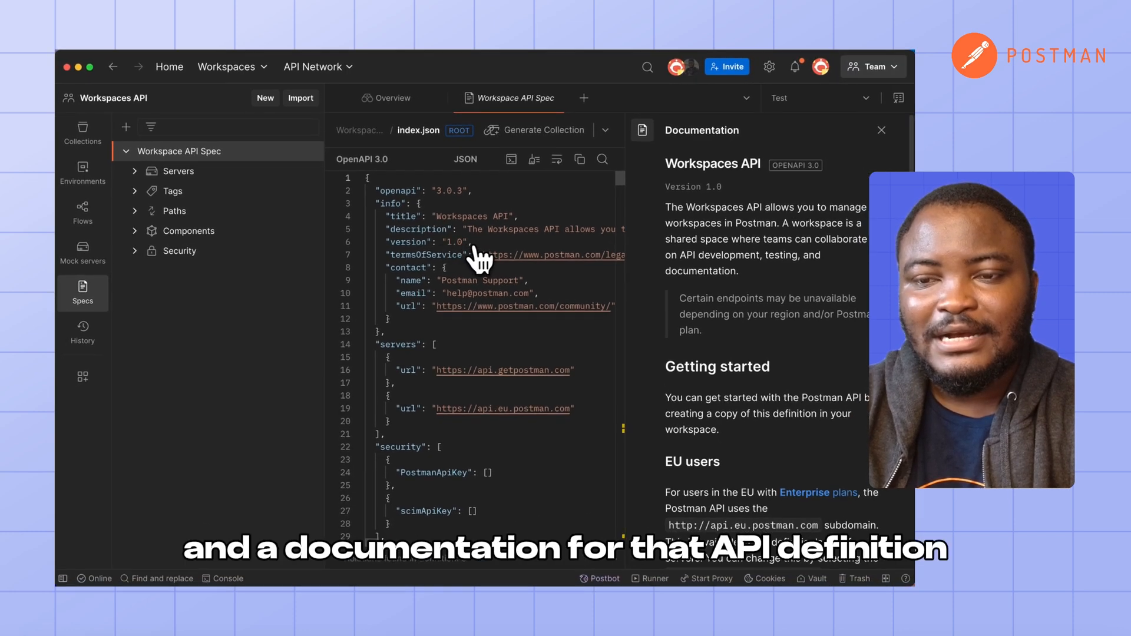
mouse_move(742, 238)
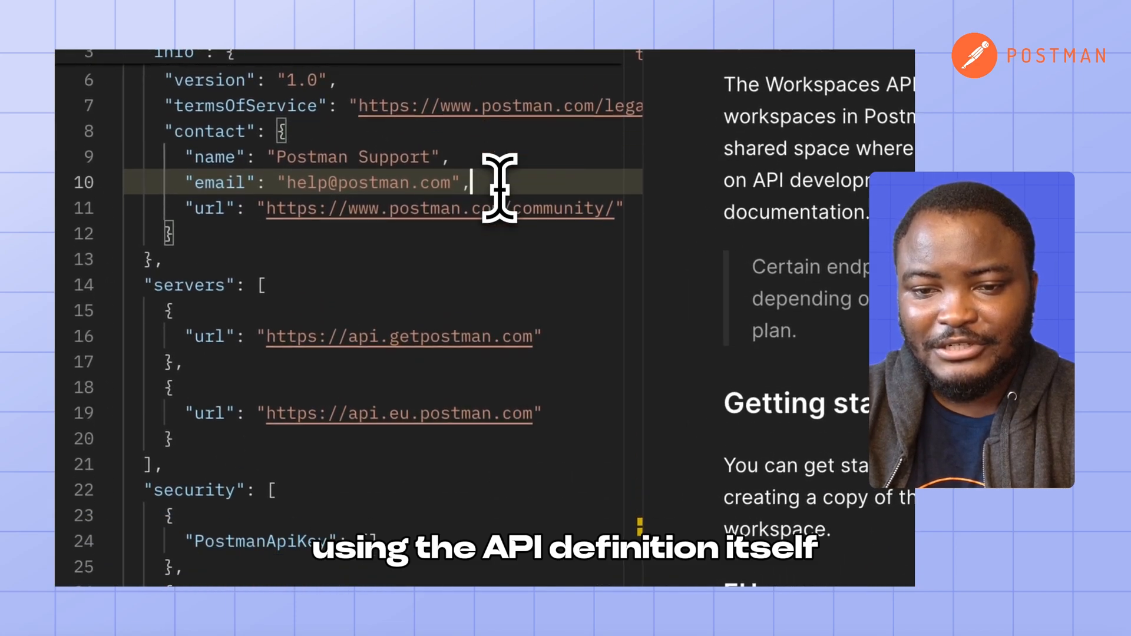
Scroll the spec down to the /workspaces path's Get all workspaces operation
scroll("down", 3)
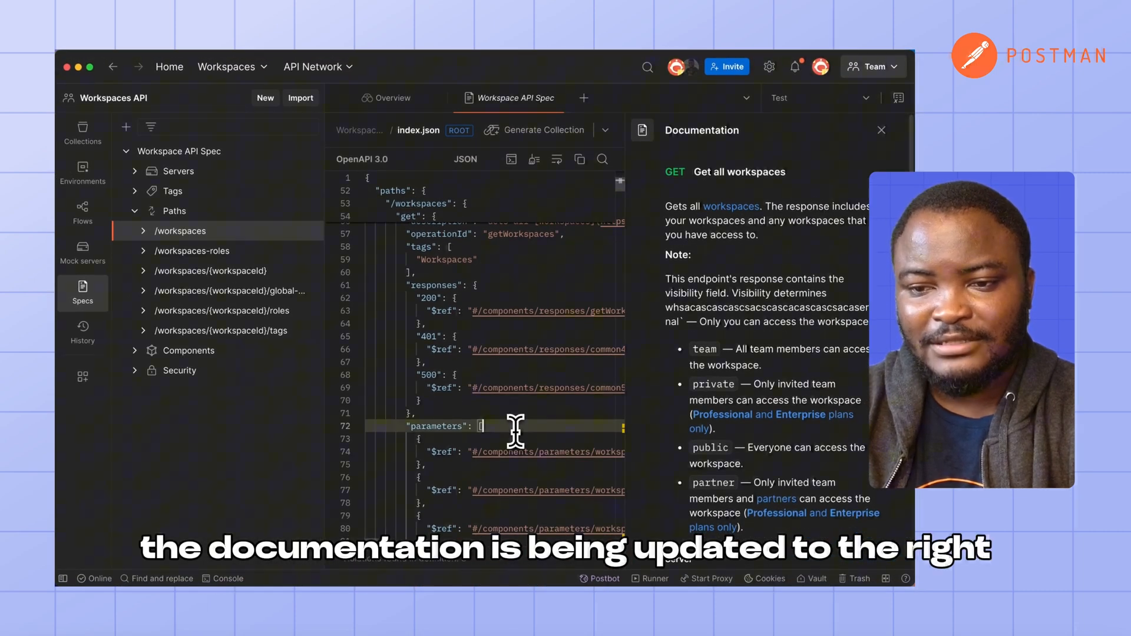
scroll("down", 3)
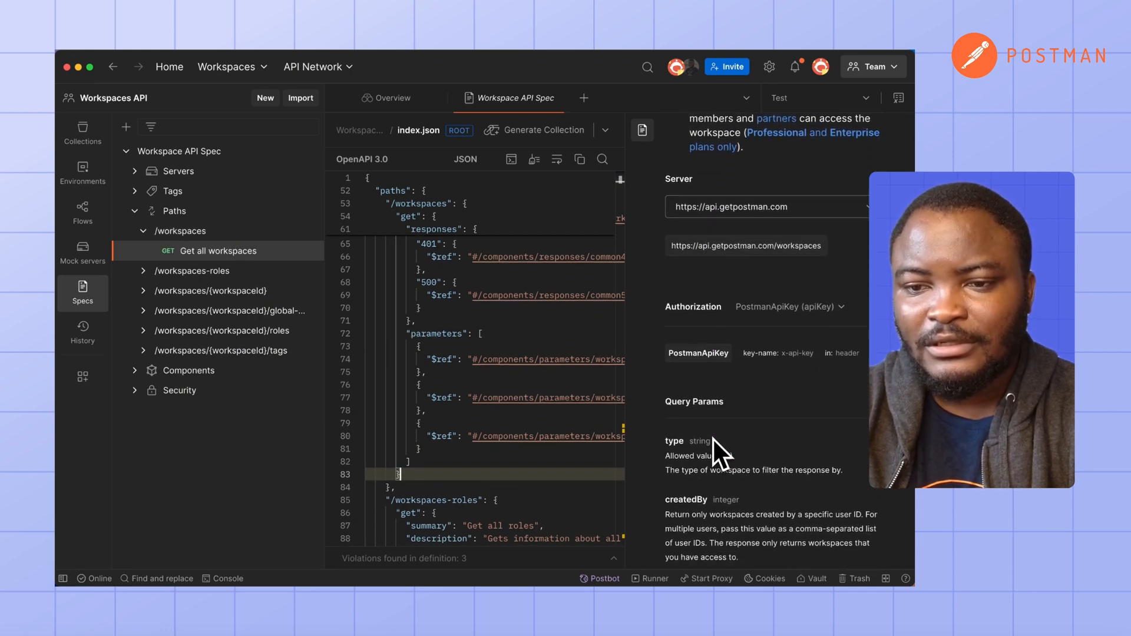
scroll("down", 3)
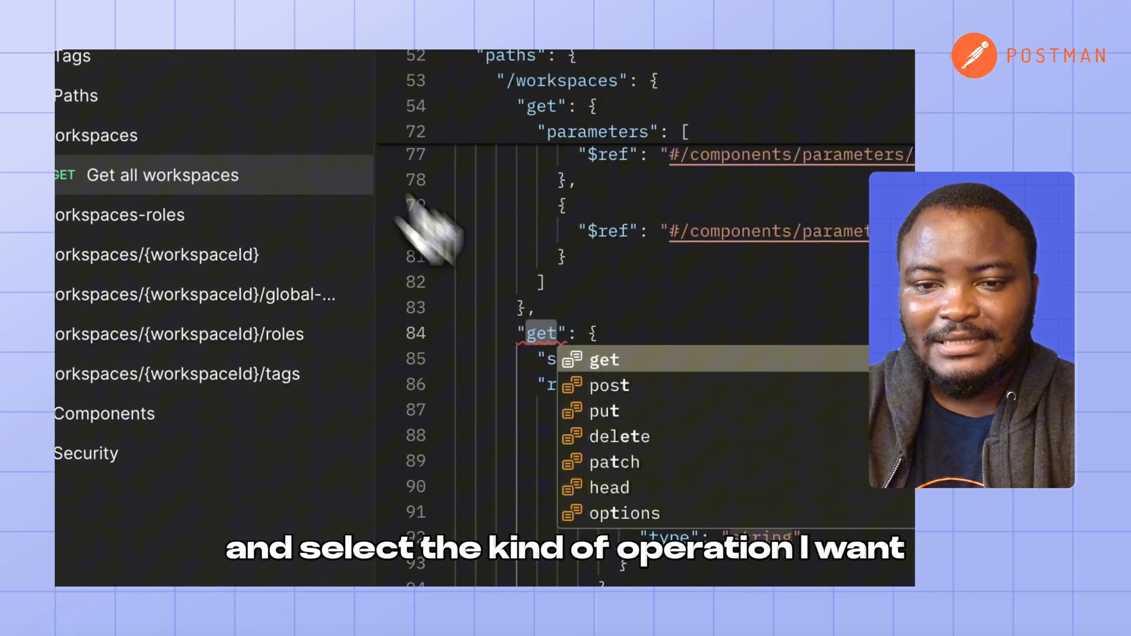
Make the new /workspaces operation a post Create a workspace and jump to its createWorkspace request body
left_click(607, 385)
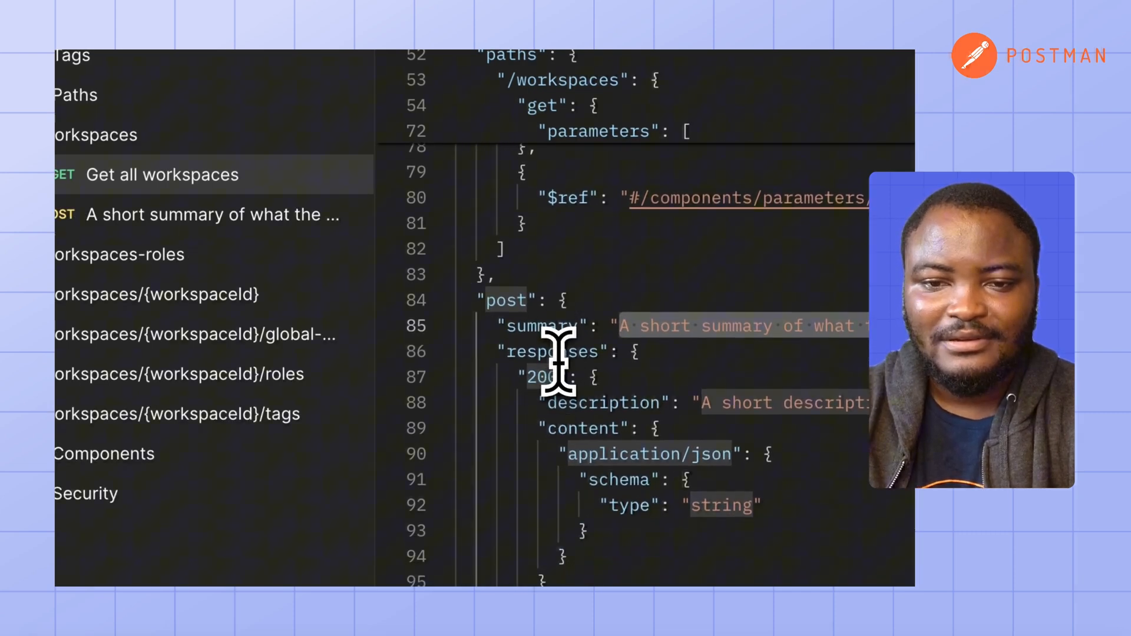
scroll("down", 3)
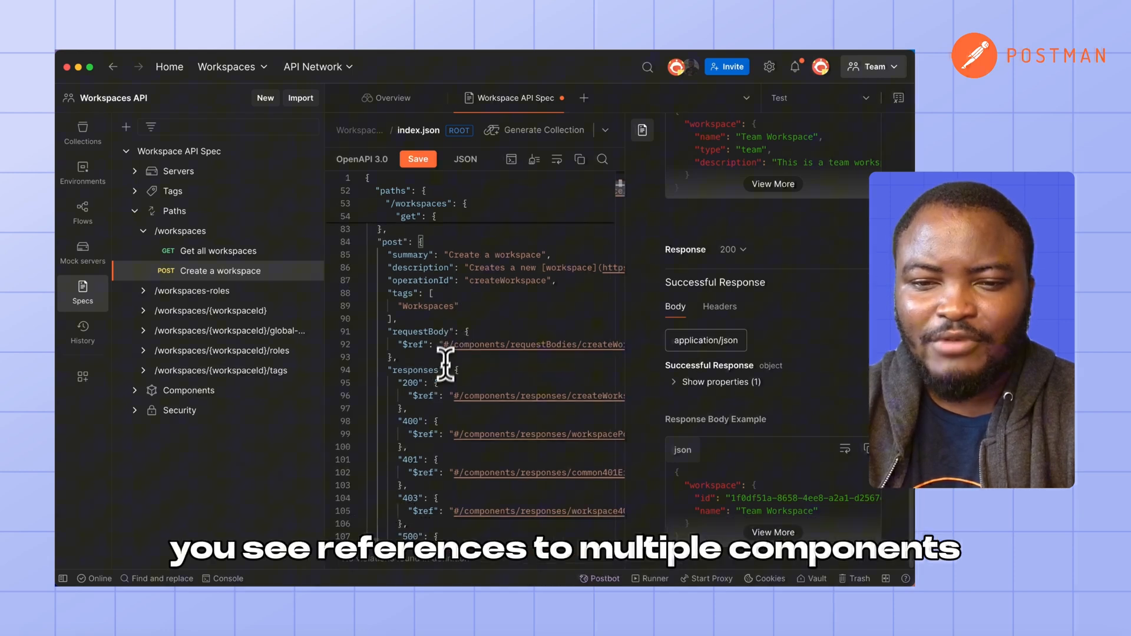
mouse_move(495, 347)
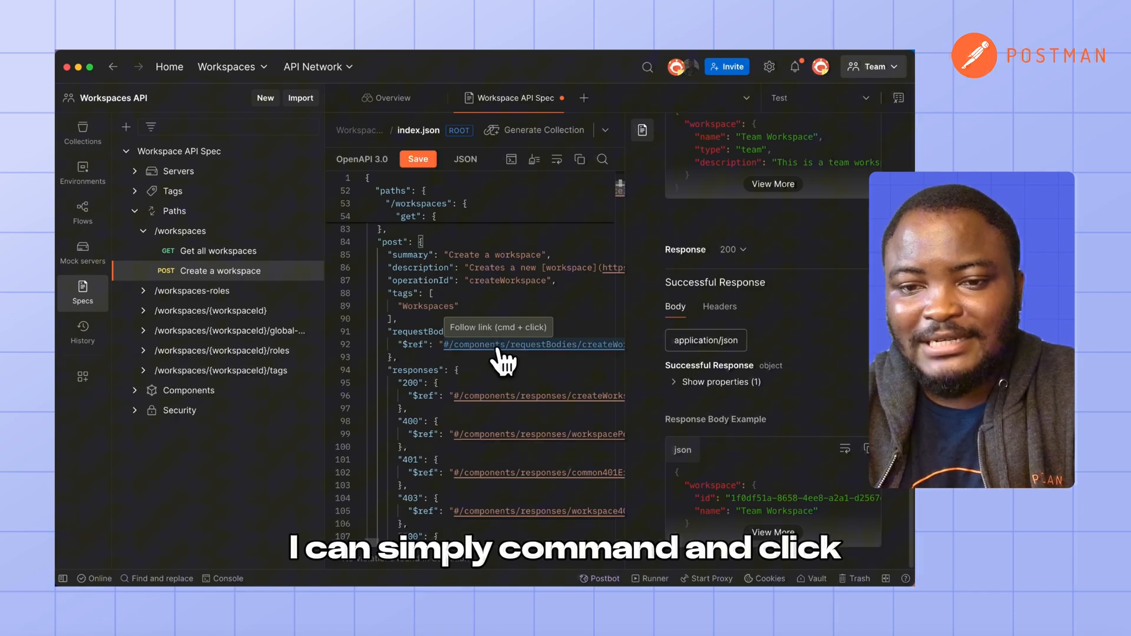
left_click(502, 344)
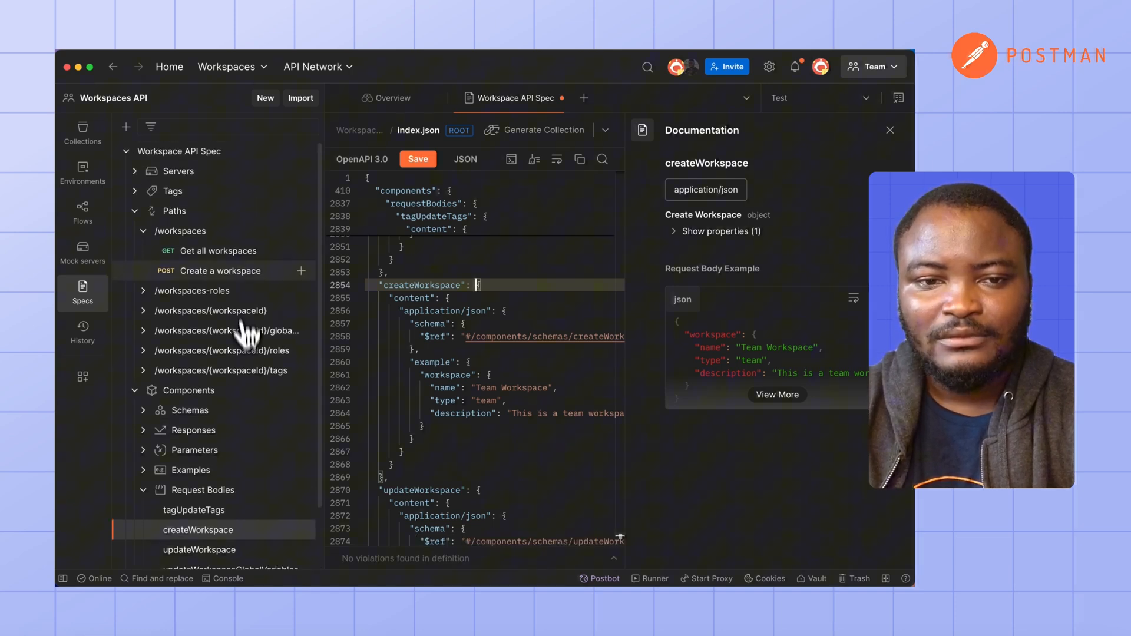
Check the violations panel and save index.json with no violations reported
left_click(218, 251)
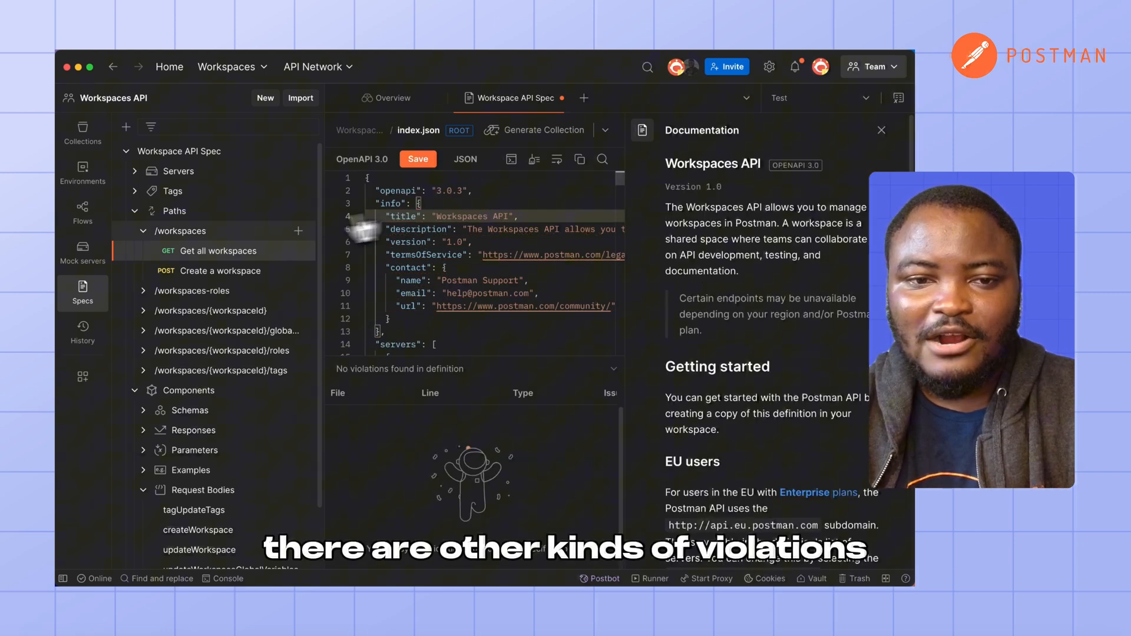
left_click(220, 271)
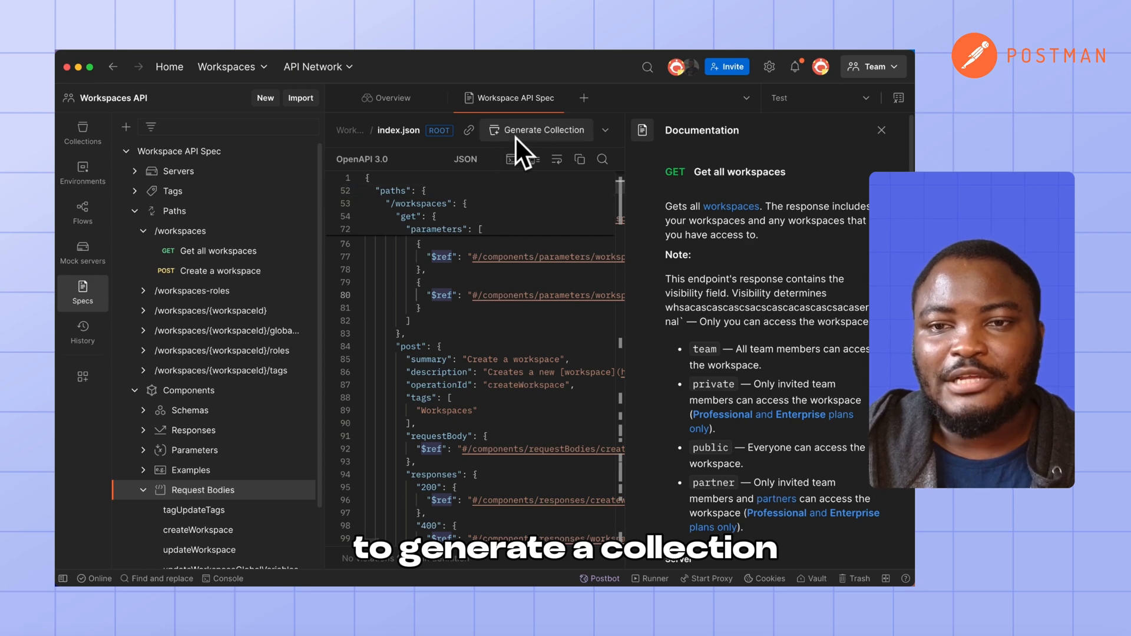
Generate a collection named 'Workspace Collection' from the spec
left_click(536, 129)
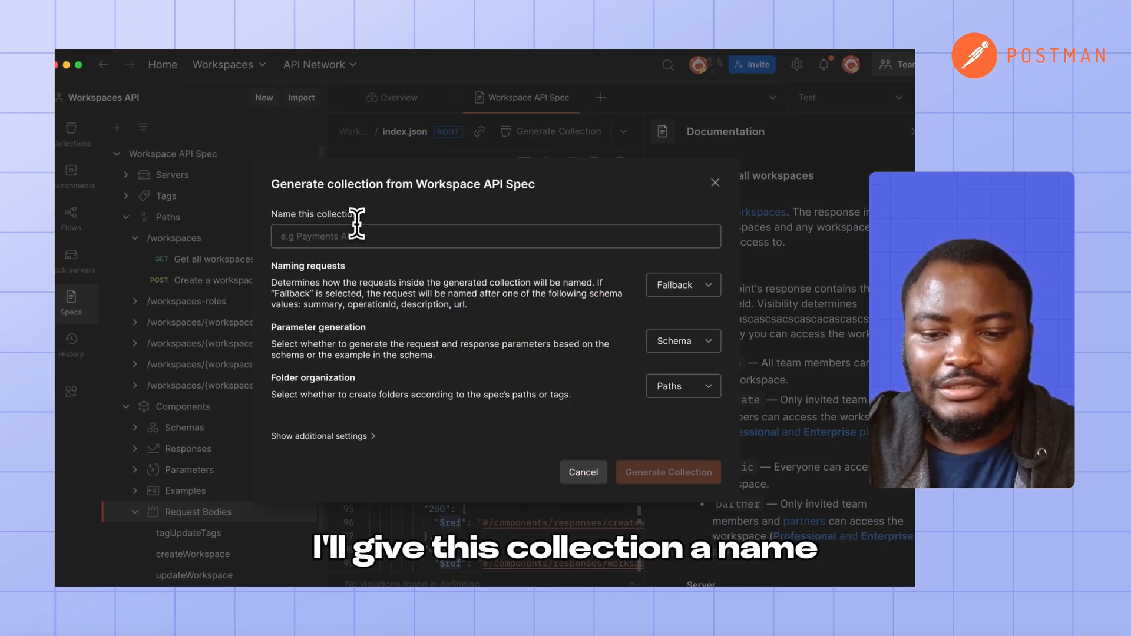
type("Workspace Collection")
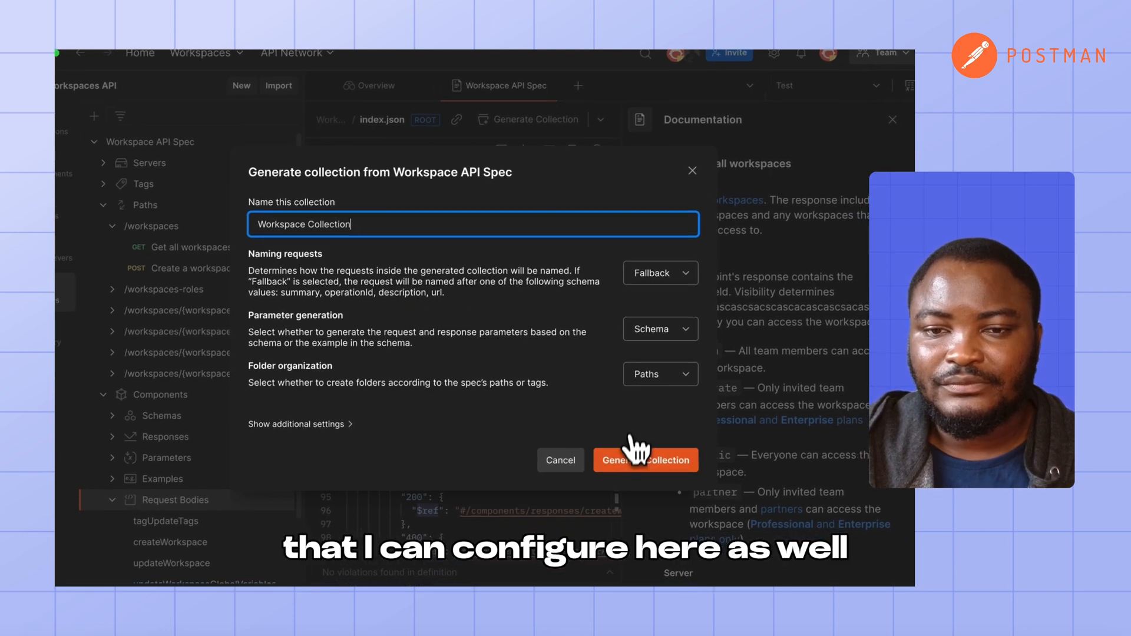
left_click(646, 460)
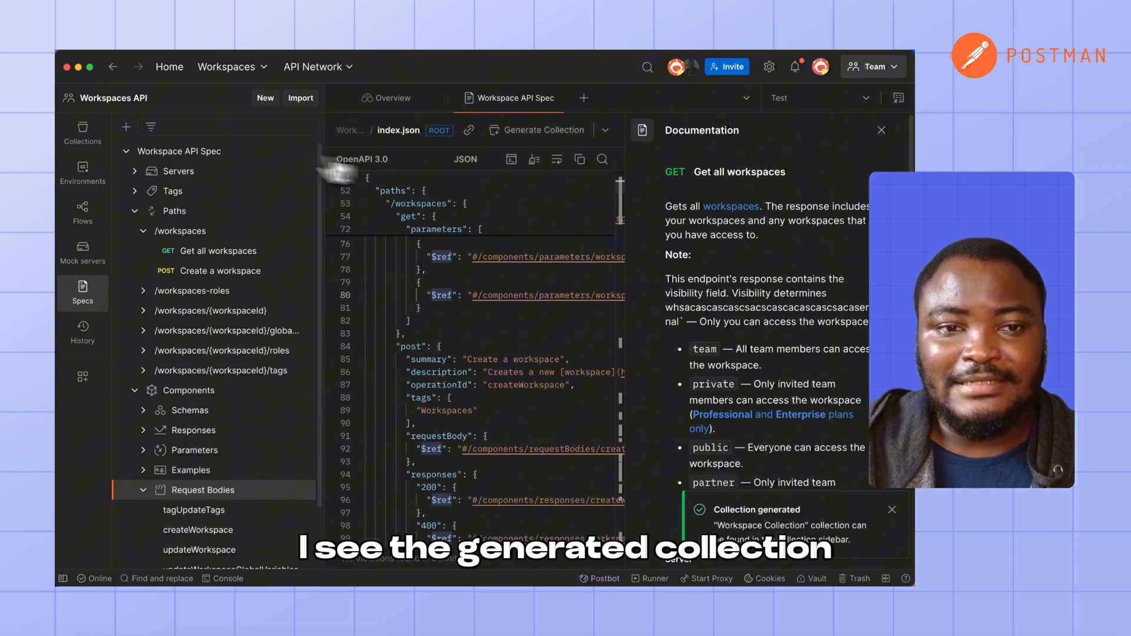
mouse_move(83, 135)
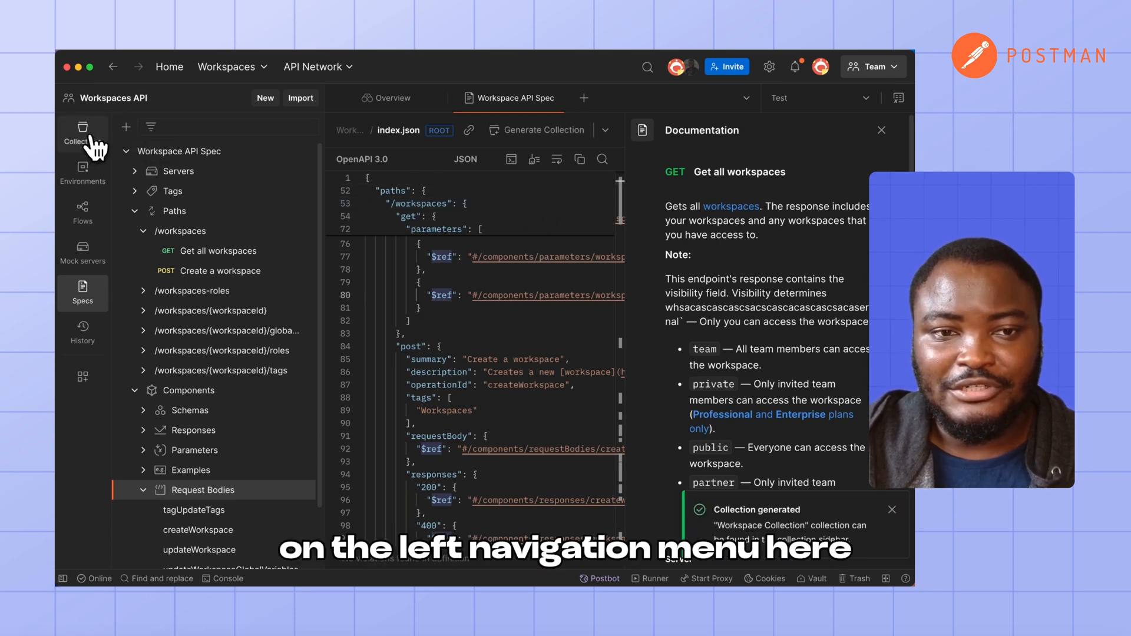
Open the Create a workspace request in the Workspace Collection's workspaces folder
left_click(83, 132)
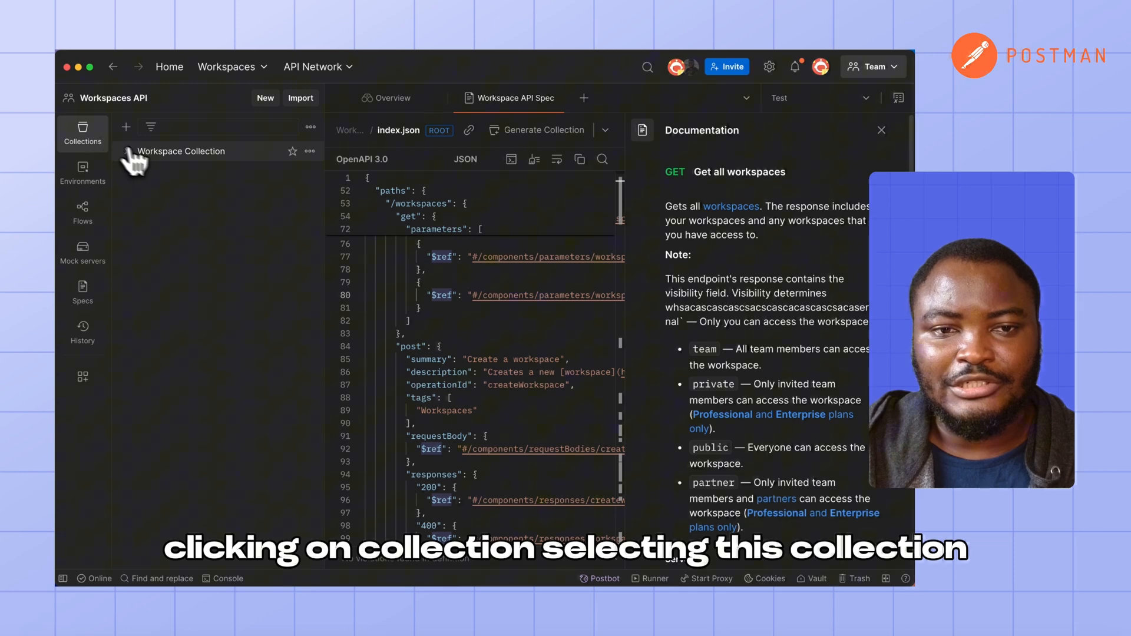
left_click(181, 151)
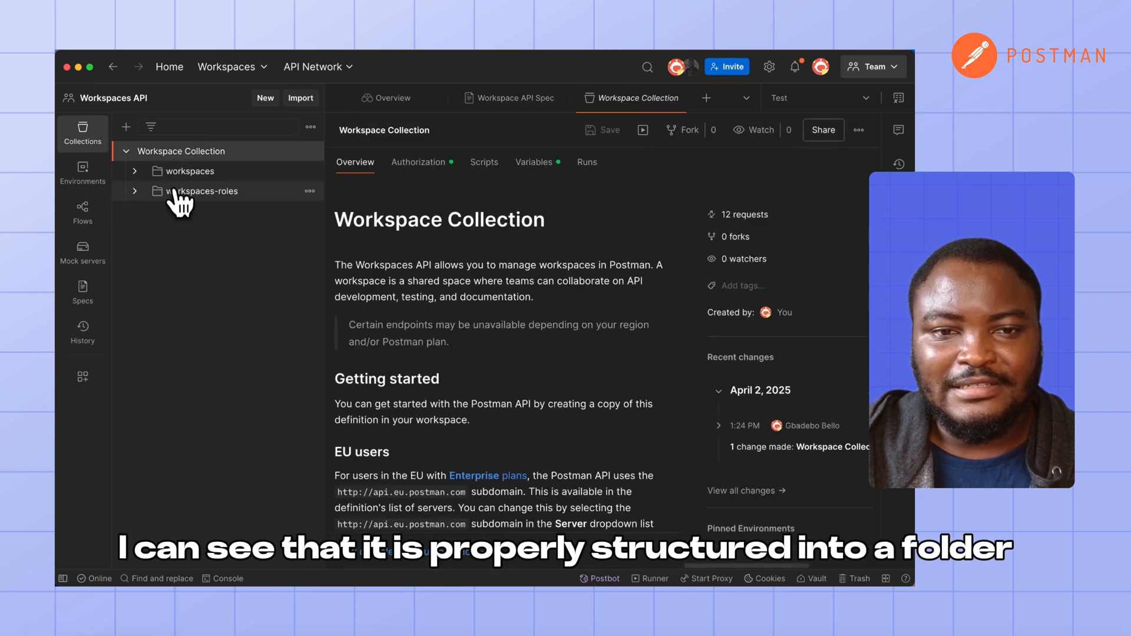
left_click(190, 171)
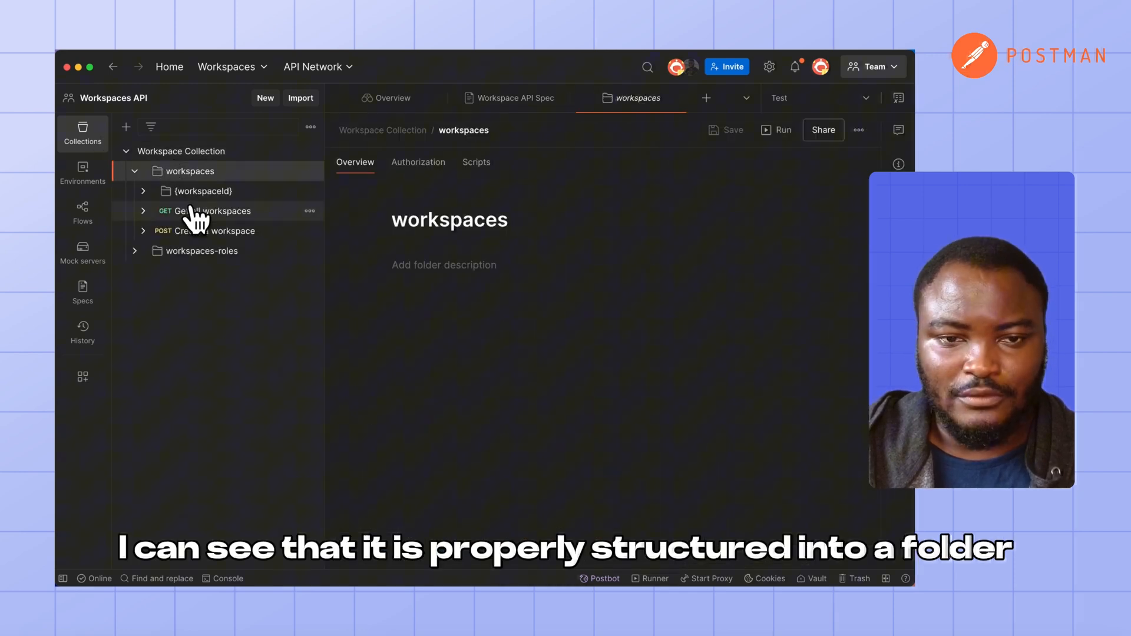
left_click(214, 231)
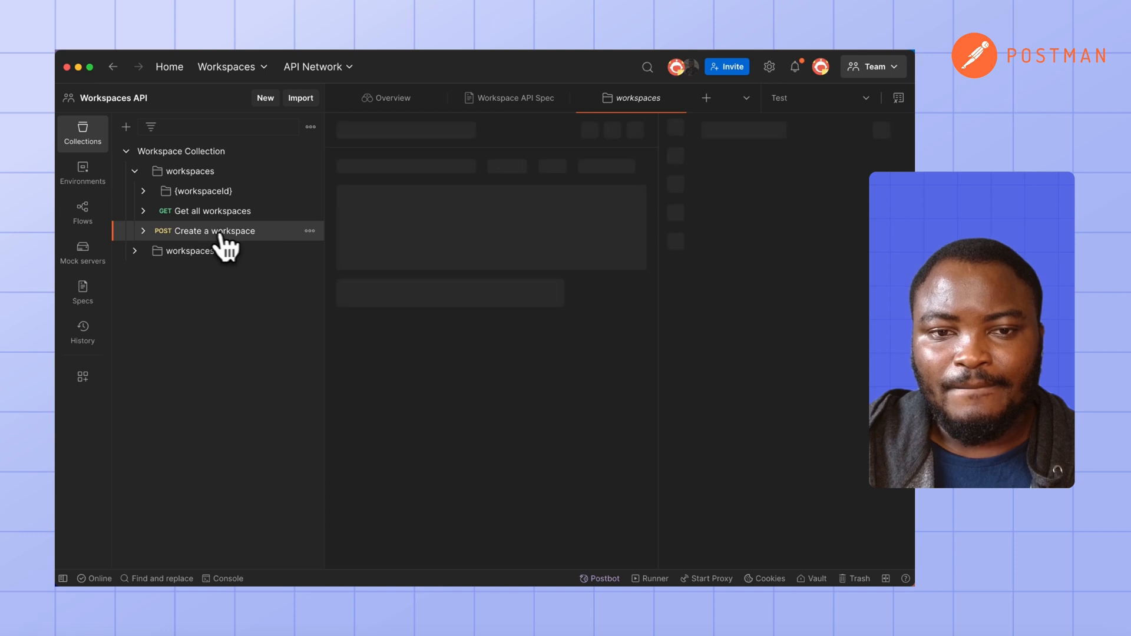
left_click(214, 231)
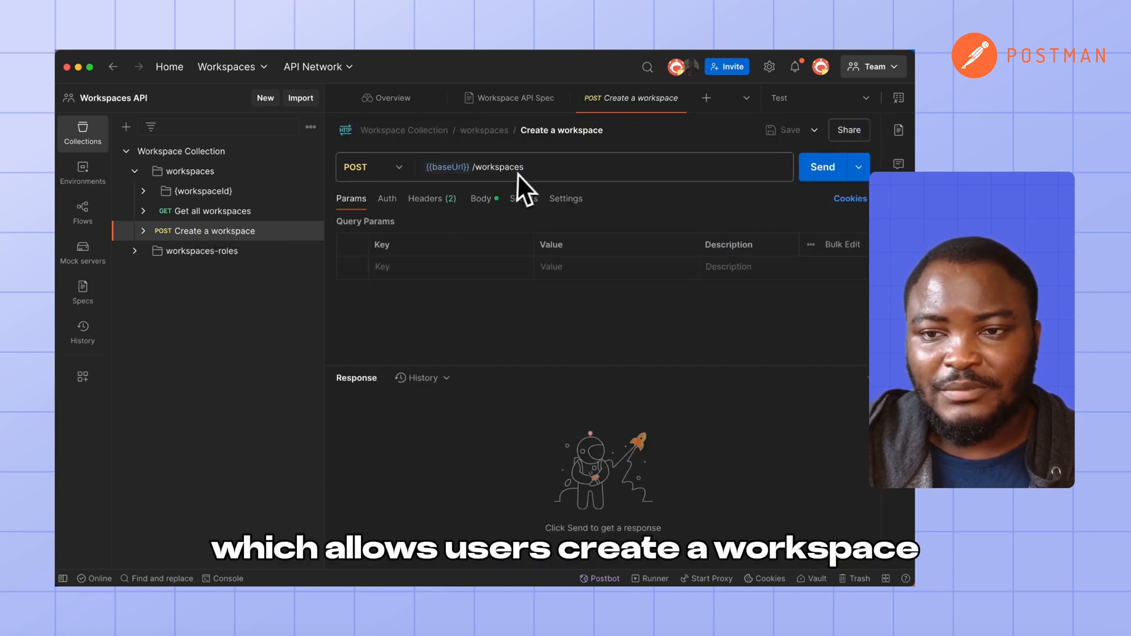
Send the Create a workspace request and get a 200 OK response with the new workspace id
left_click(822, 168)
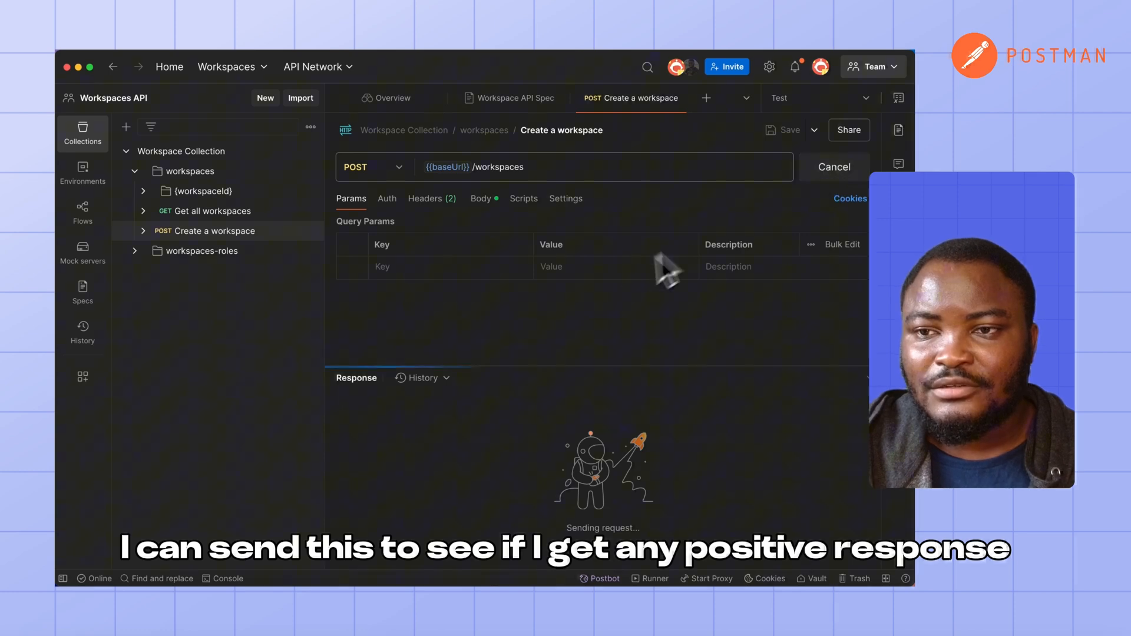
left_click(822, 168)
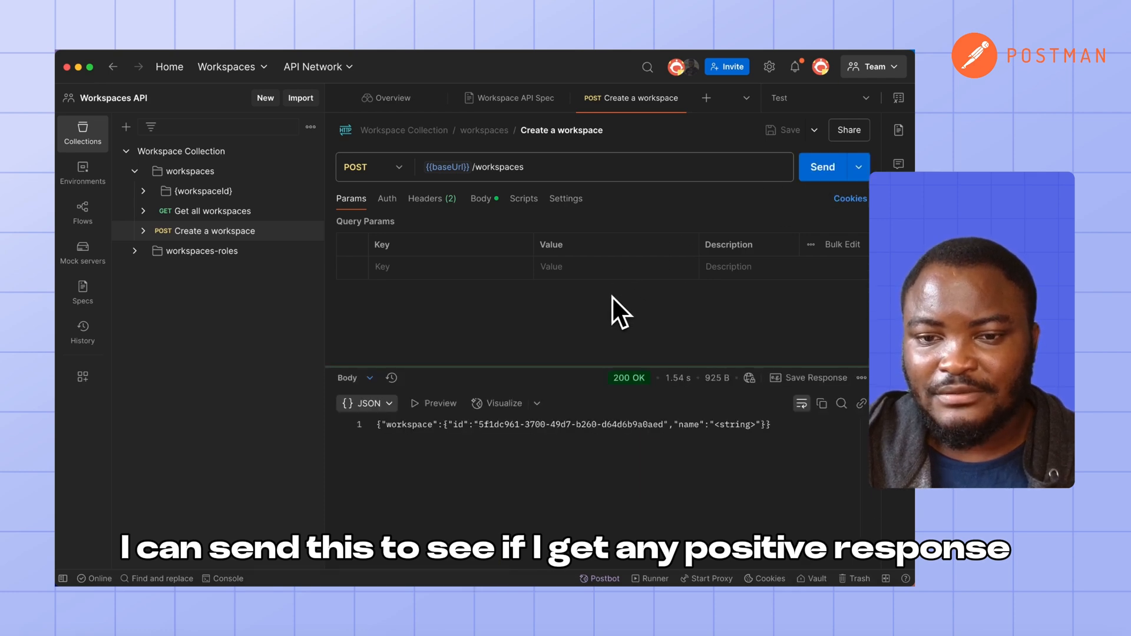
left_click(822, 167)
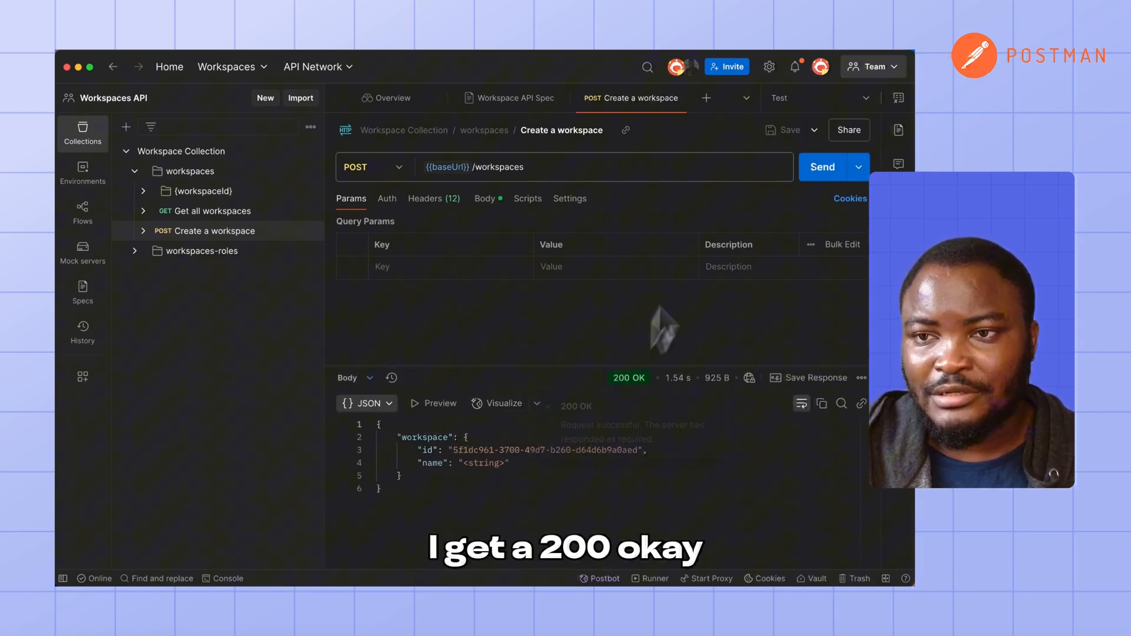
left_click(817, 97)
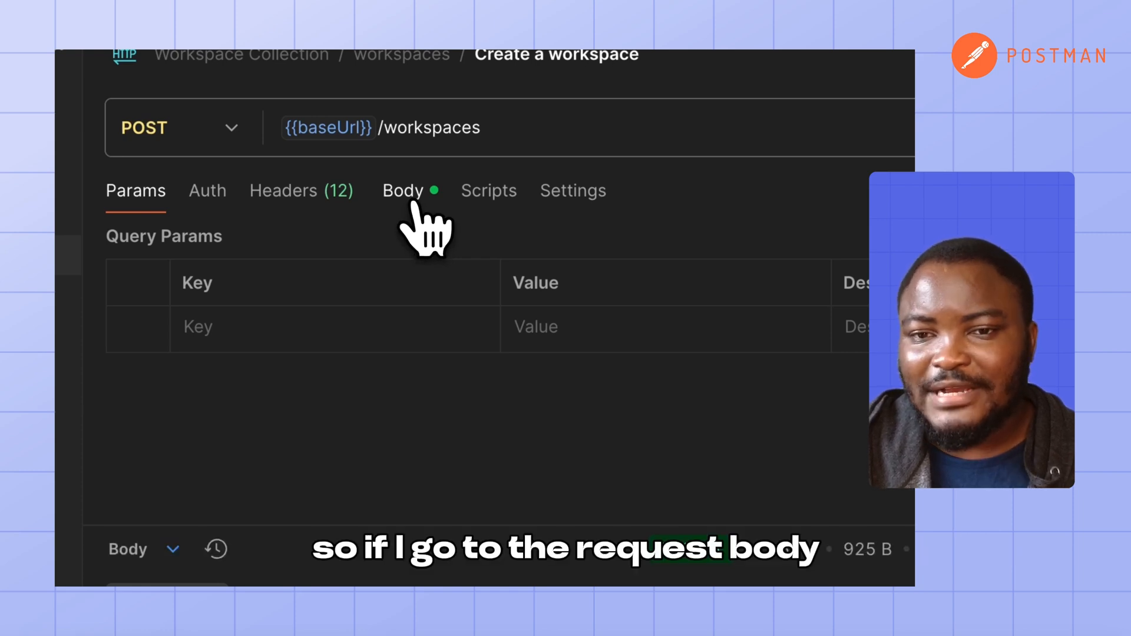
Review the request Body and regenerate its schema from the body
left_click(403, 191)
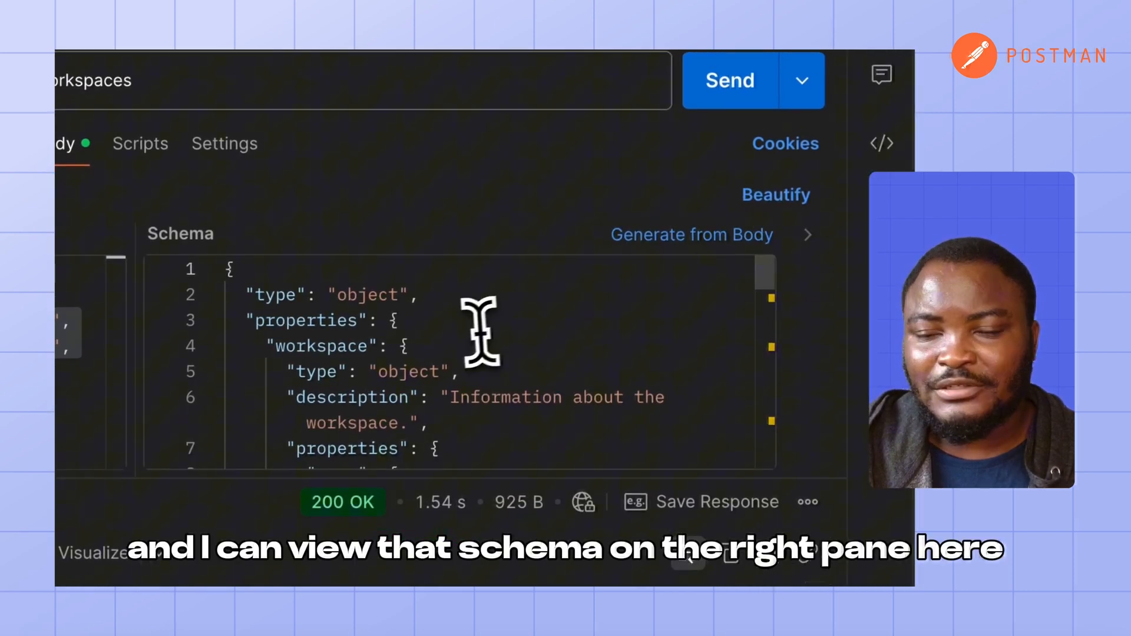
mouse_move(490, 410)
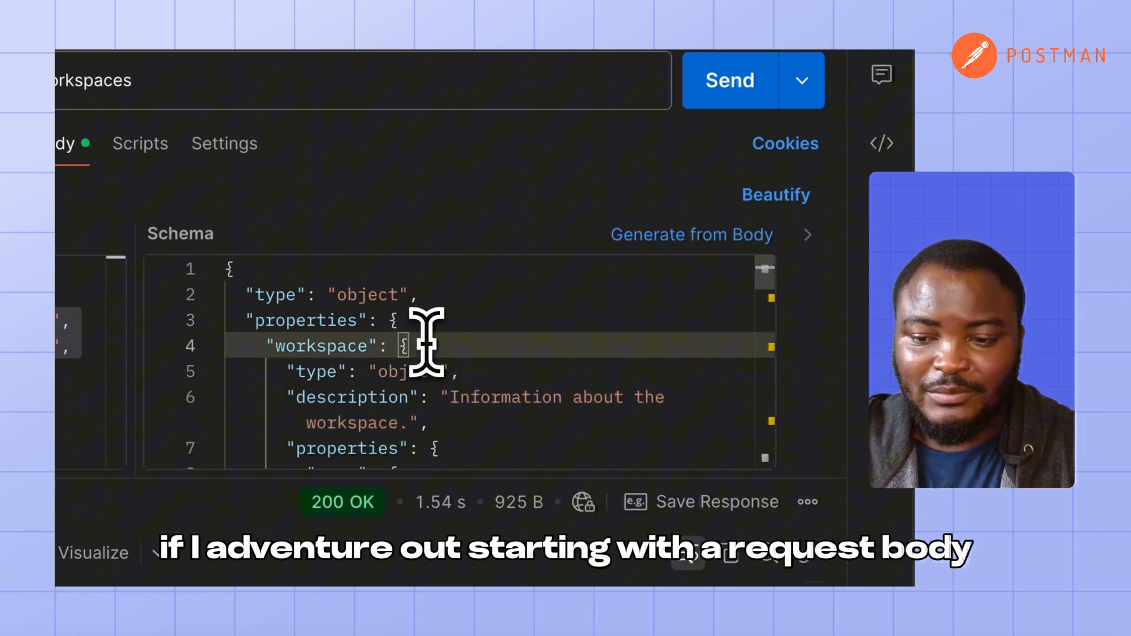
left_click(690, 234)
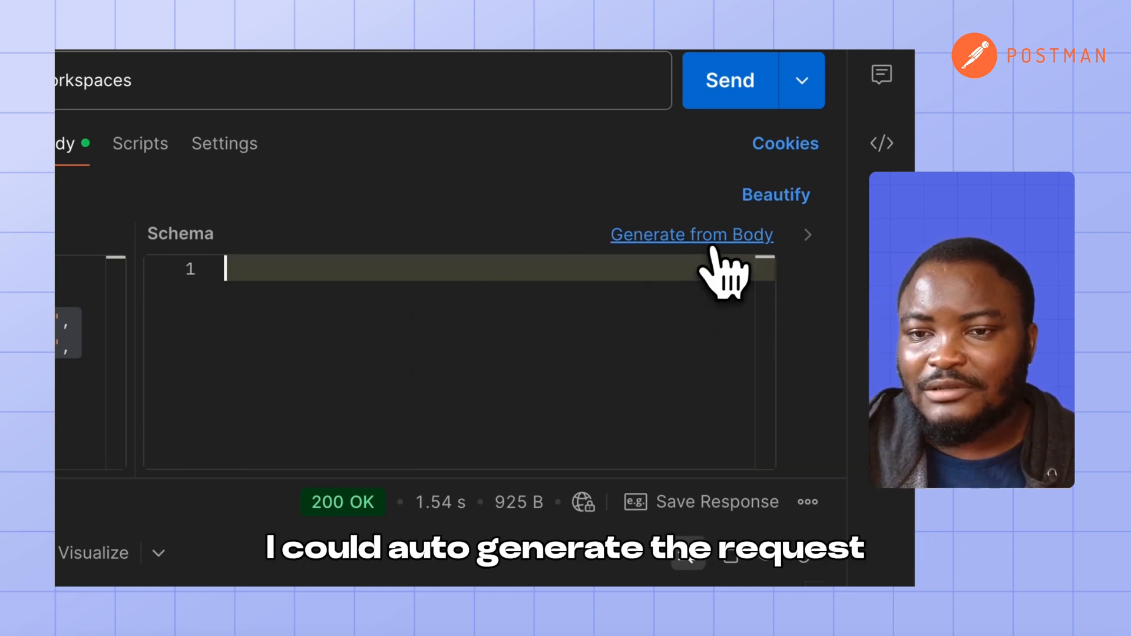
left_click(691, 235)
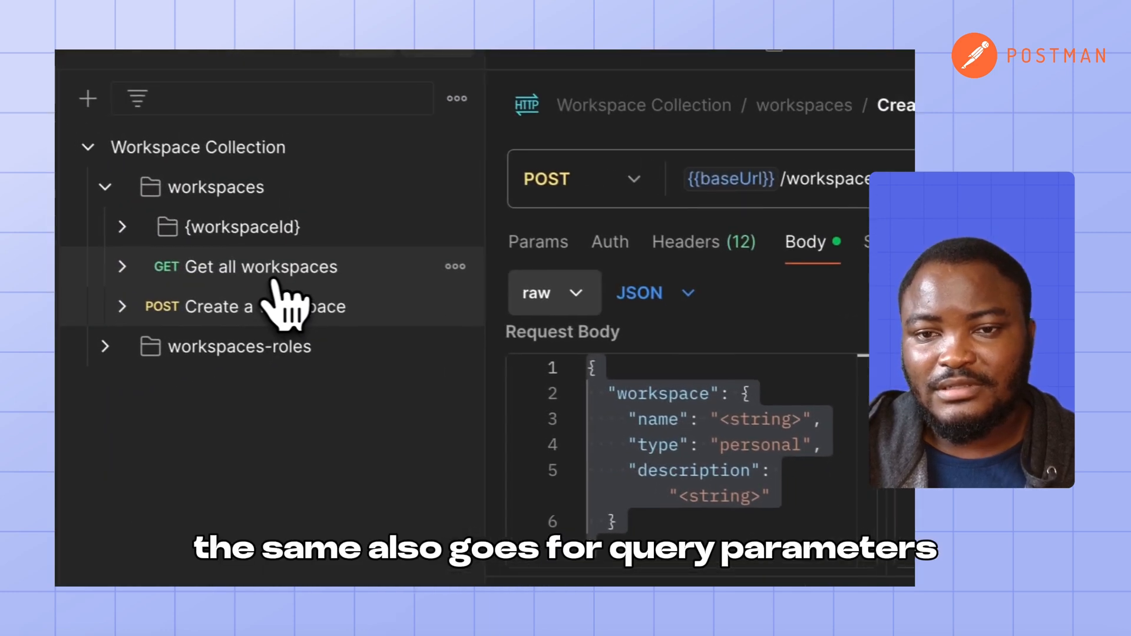
Show the Get all workspaces request's type query parameter details with its enum values
left_click(259, 266)
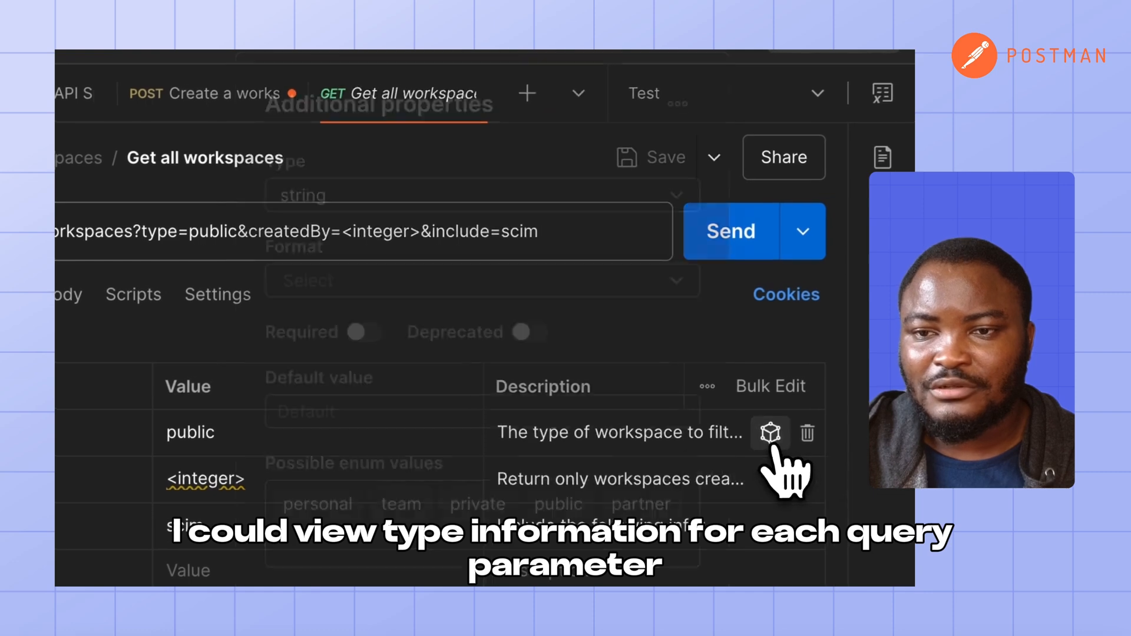
left_click(769, 433)
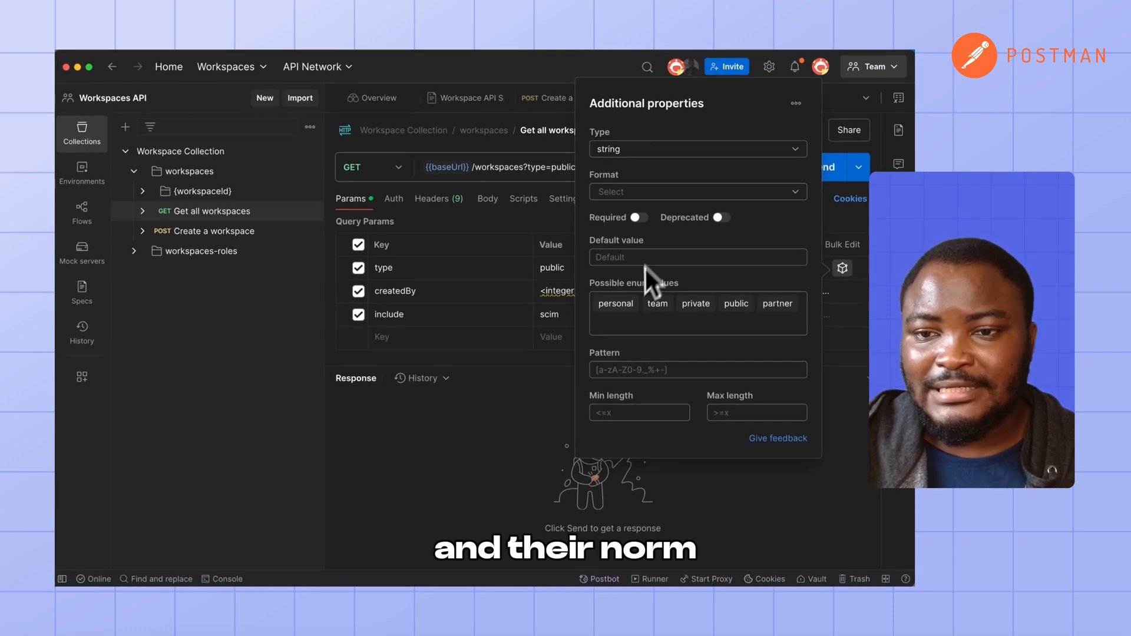
mouse_move(801, 322)
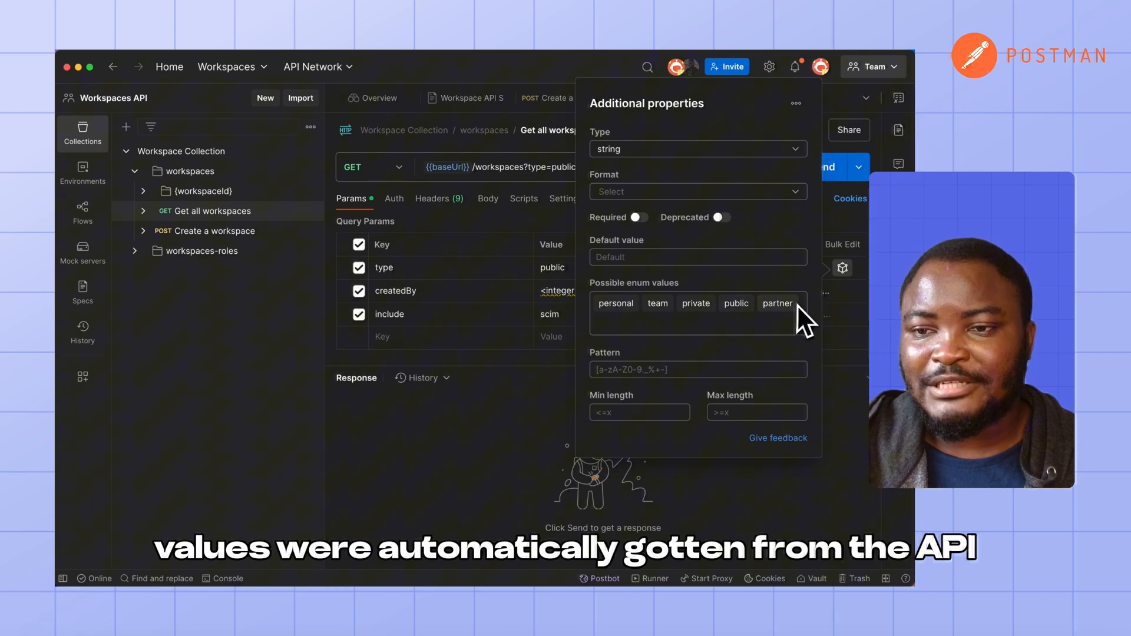
mouse_move(815, 325)
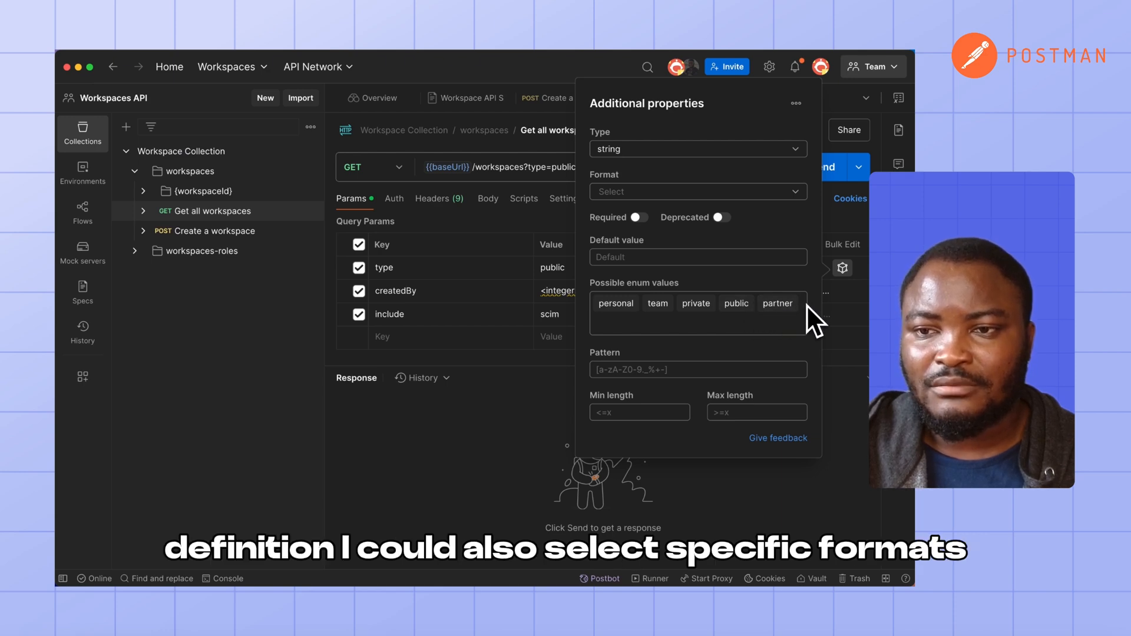
left_click(697, 191)
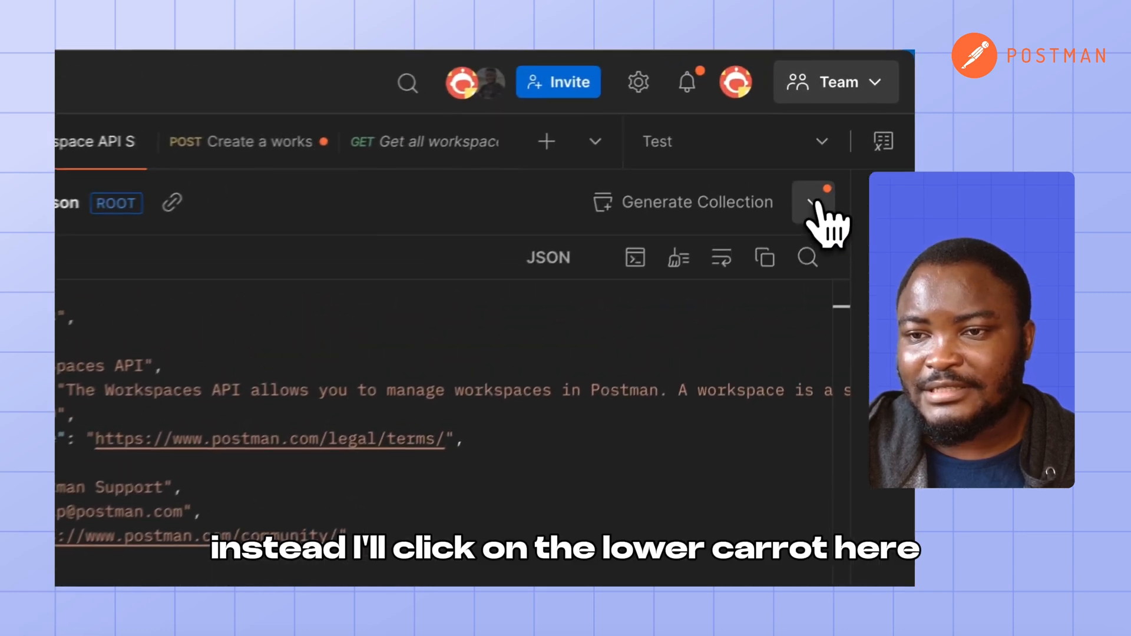
Update the Workspace Collection from the spec via the Generate Collection caret menu
left_click(811, 203)
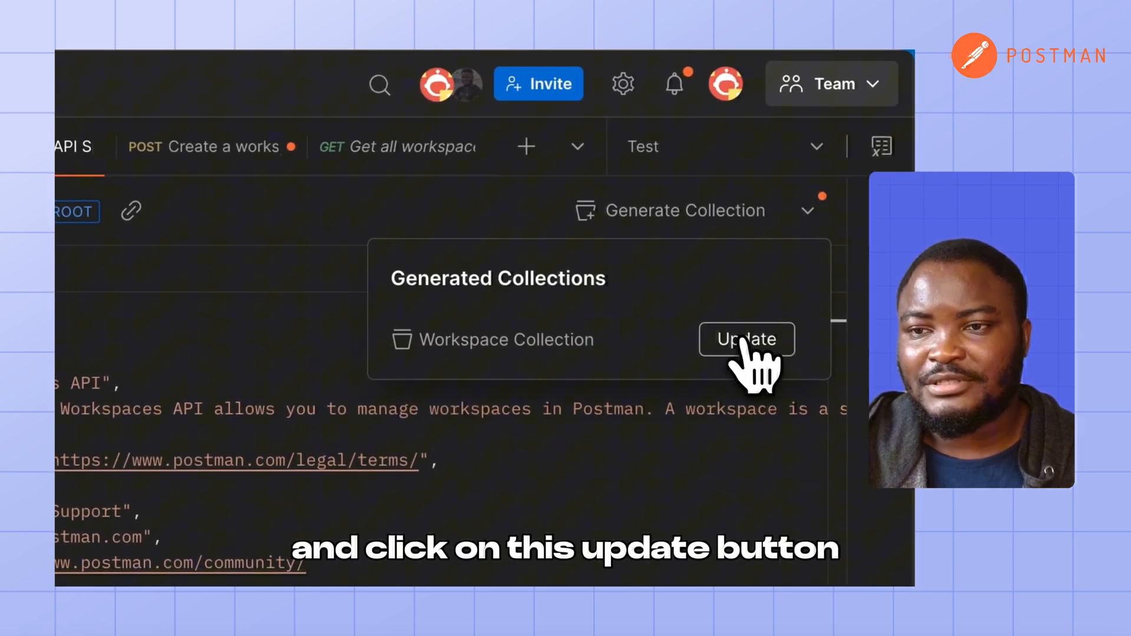
left_click(747, 339)
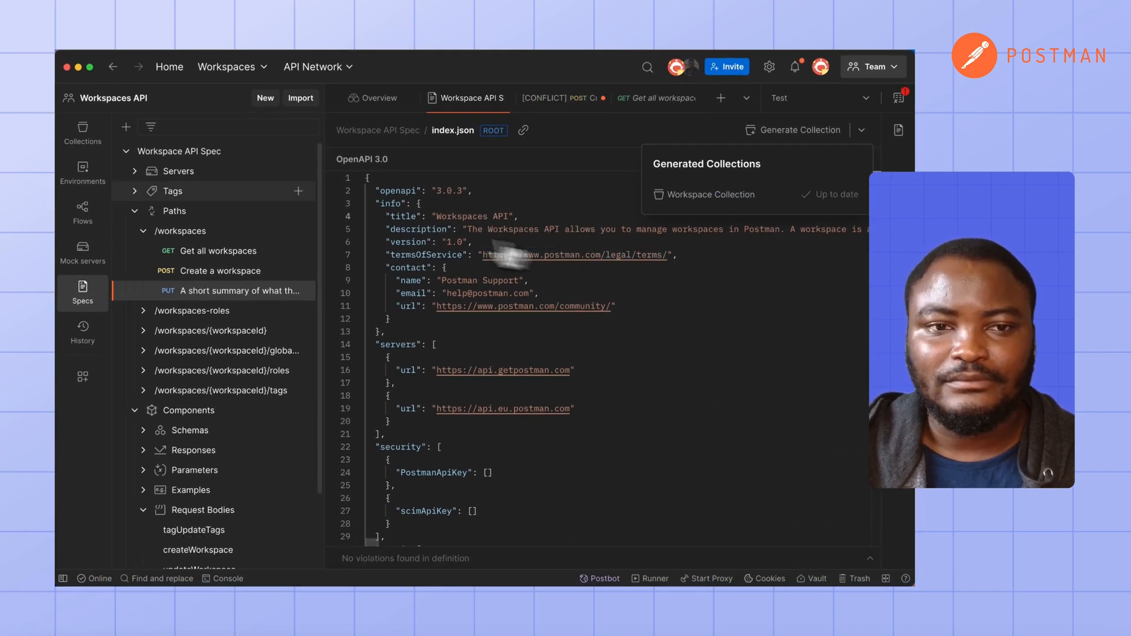
Open the new PUT request in the Workspace Collection
left_click(83, 133)
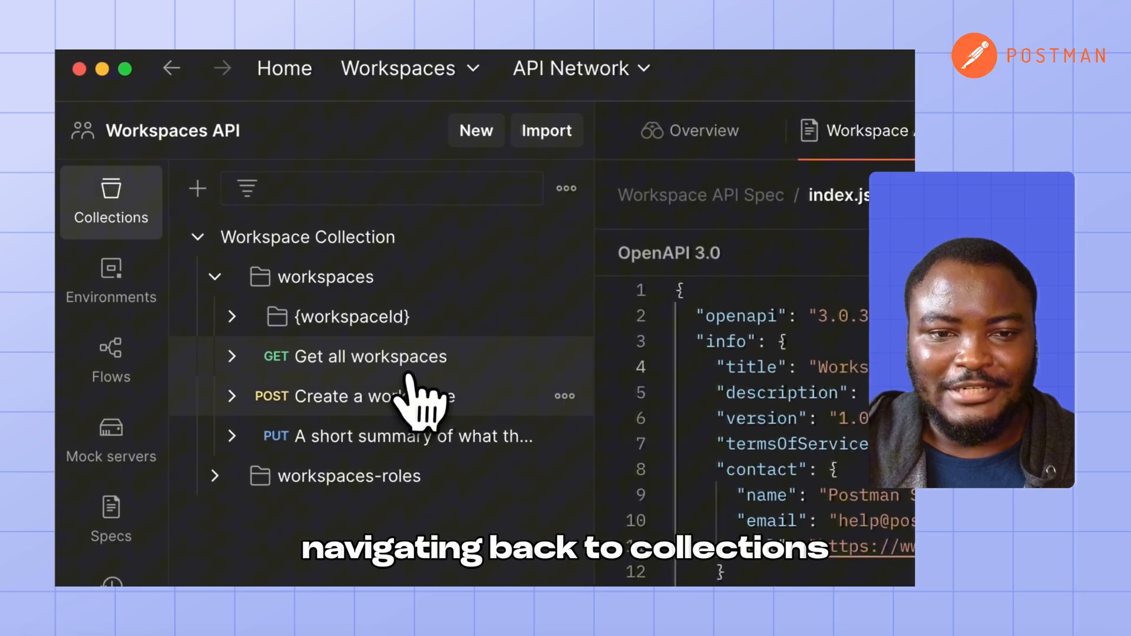
left_click(413, 436)
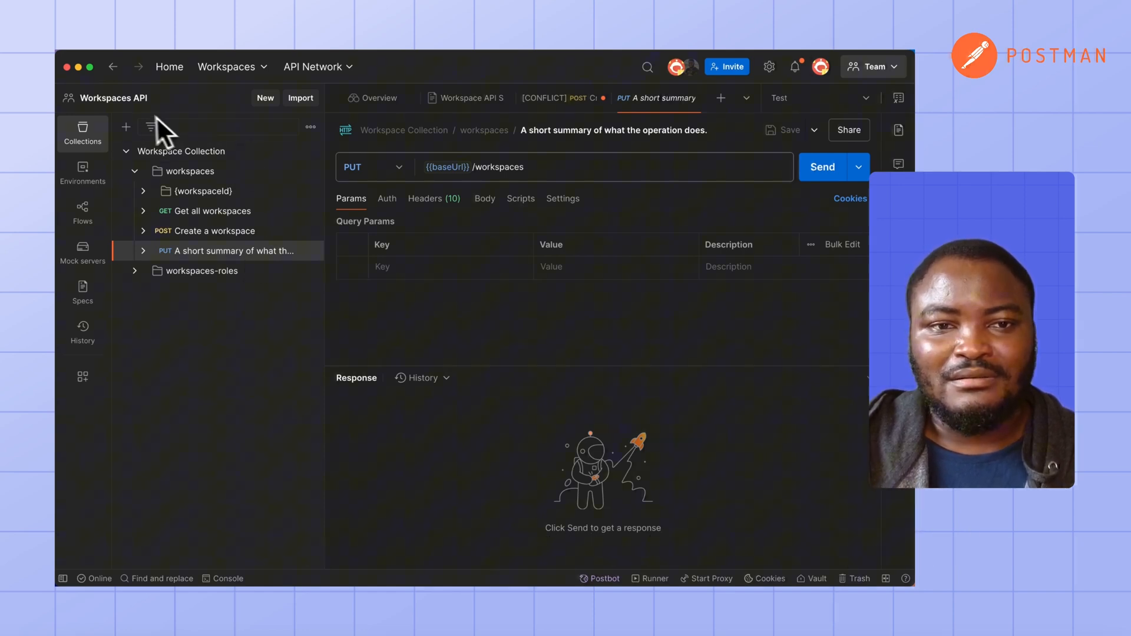
Show the workspace settings from Overview, then the collection's actions menu with Create a fork
left_click(378, 98)
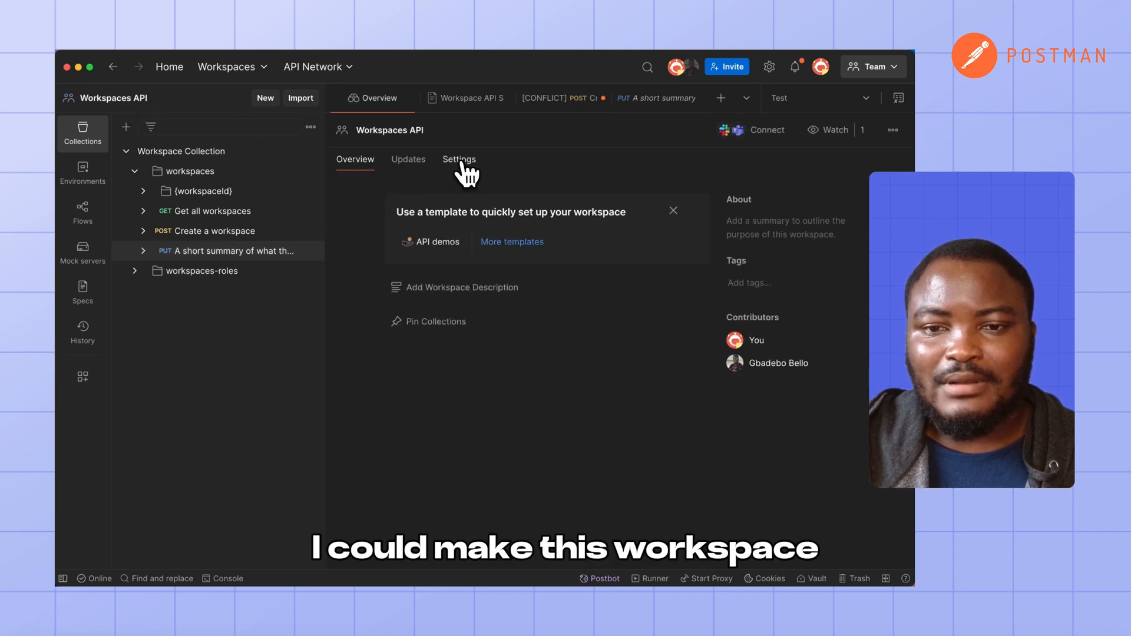
left_click(459, 161)
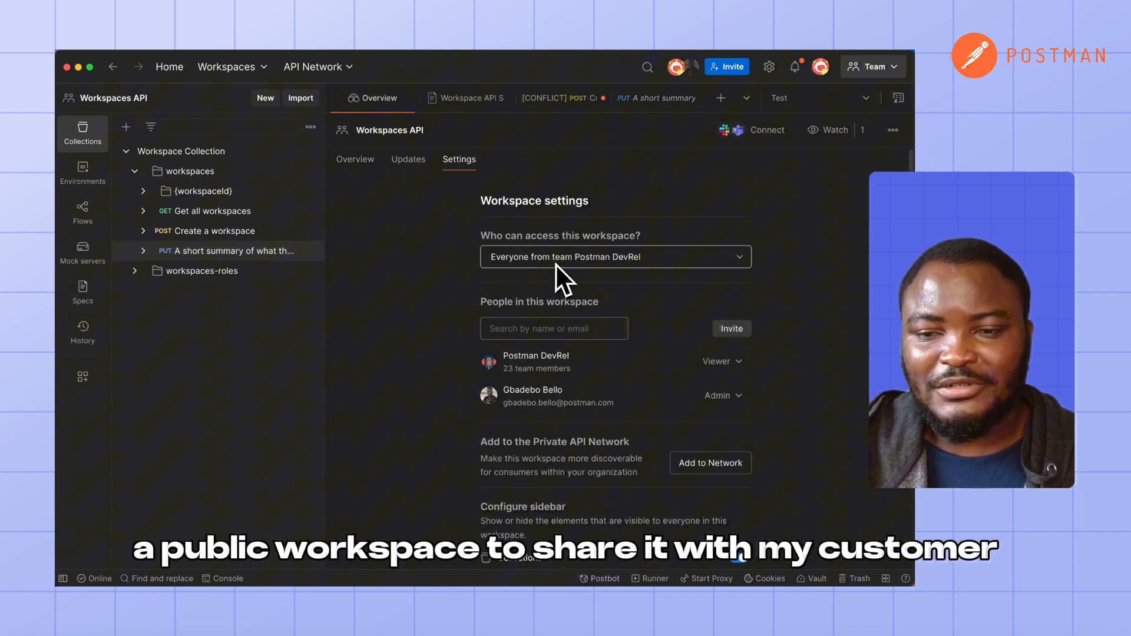
left_click(615, 257)
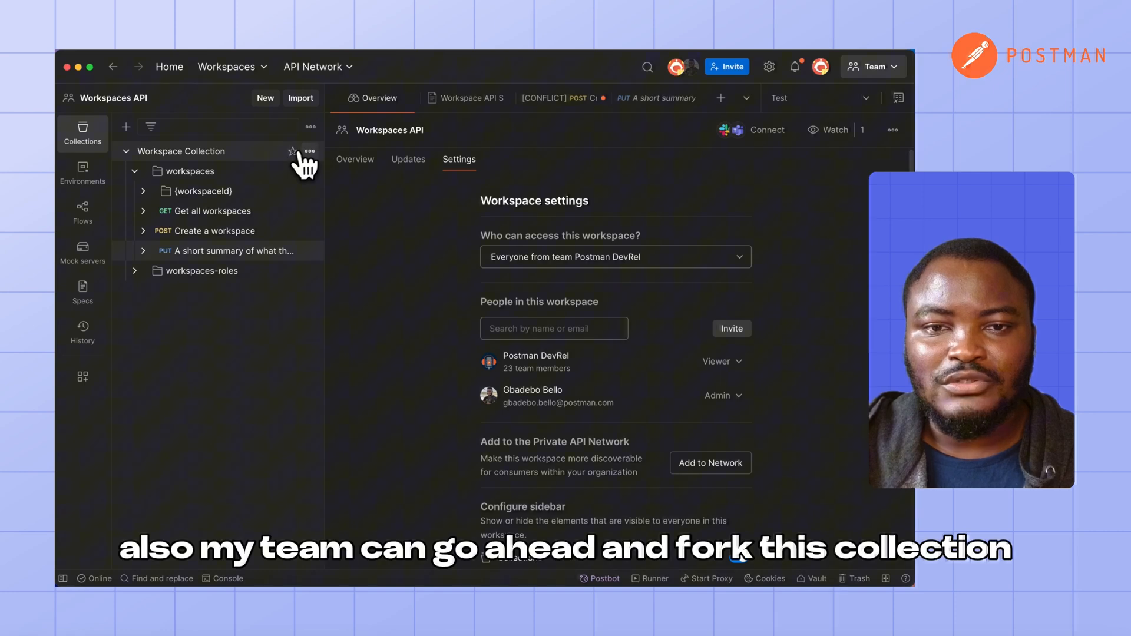
left_click(311, 151)
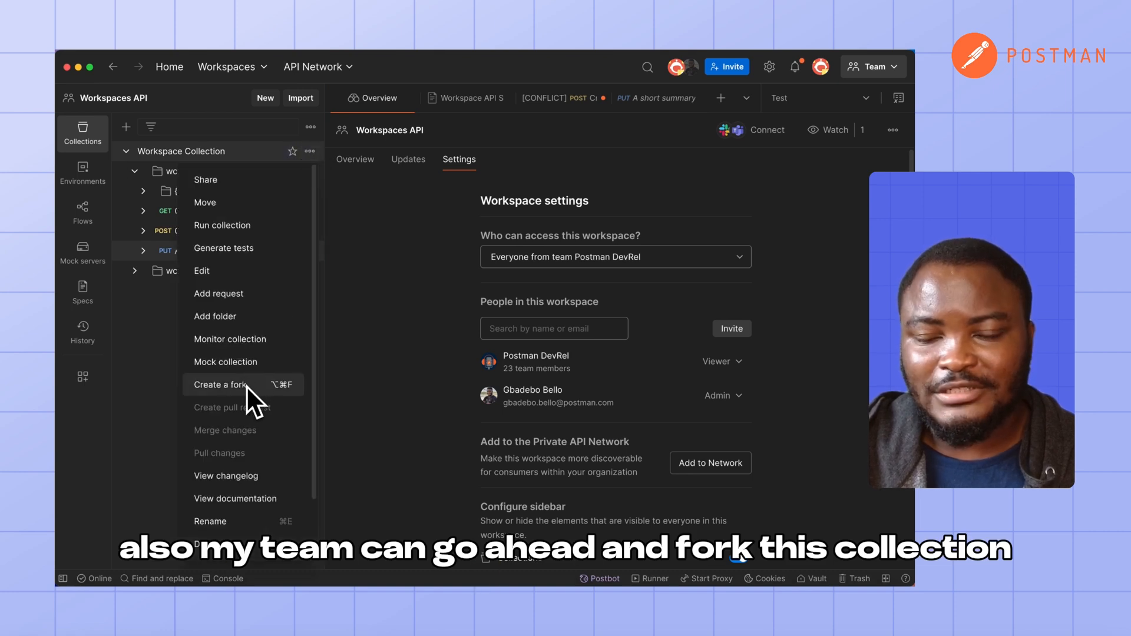